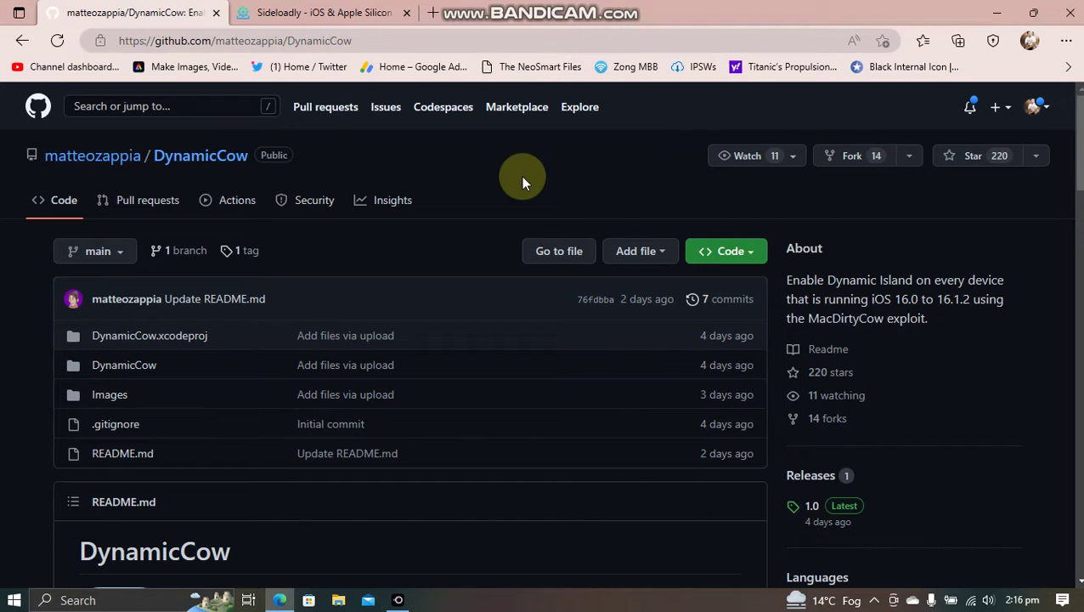
{"action": "mouse_move", "coordinate": [897, 306]}
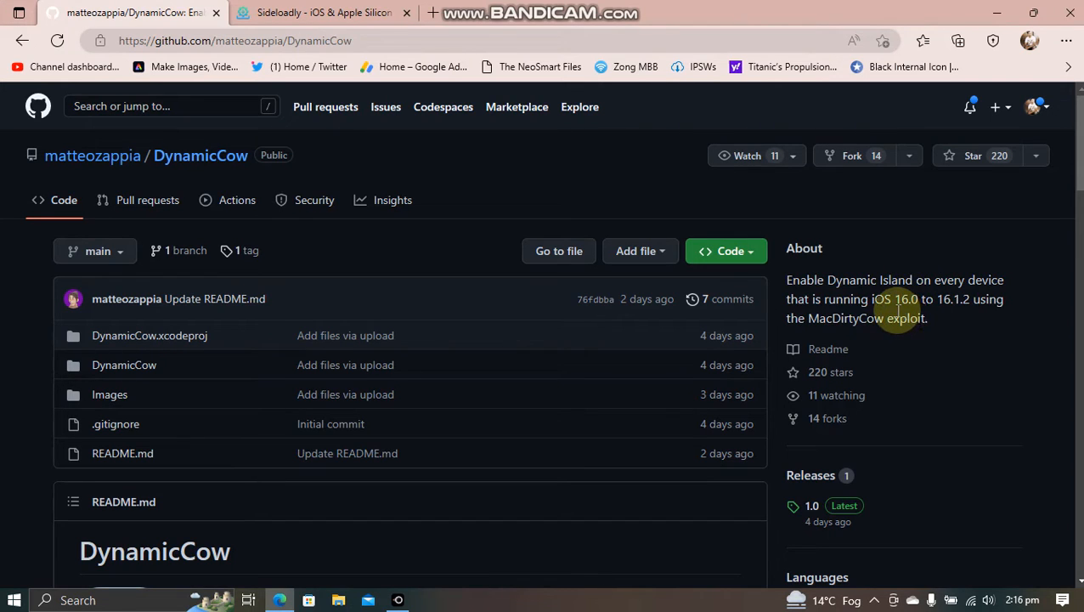
{"action": "mouse_move", "coordinate": [934, 305]}
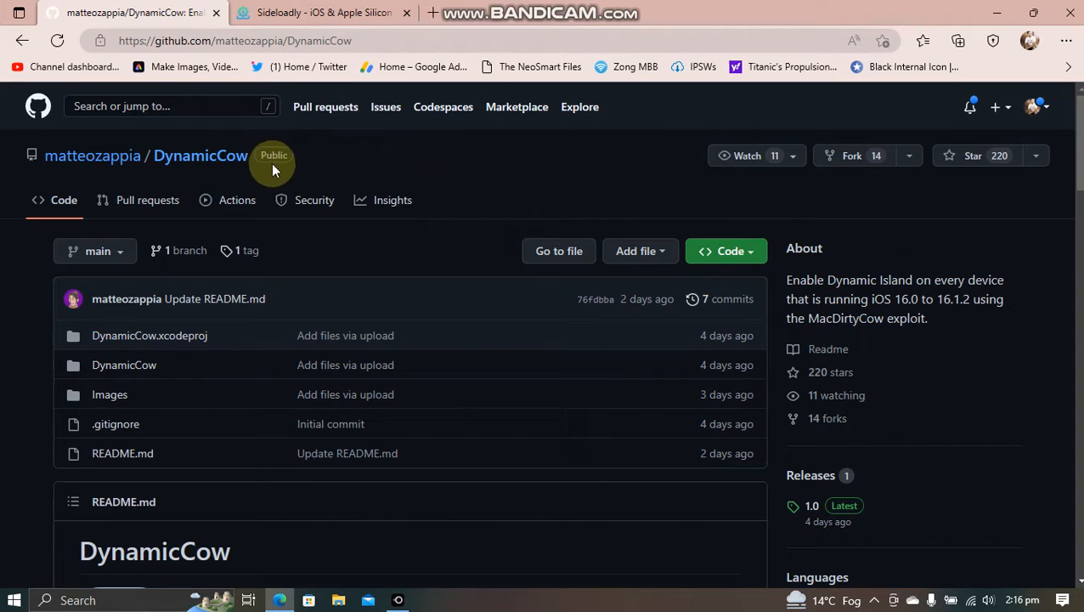
{"action": "mouse_move", "coordinate": [492, 157]}
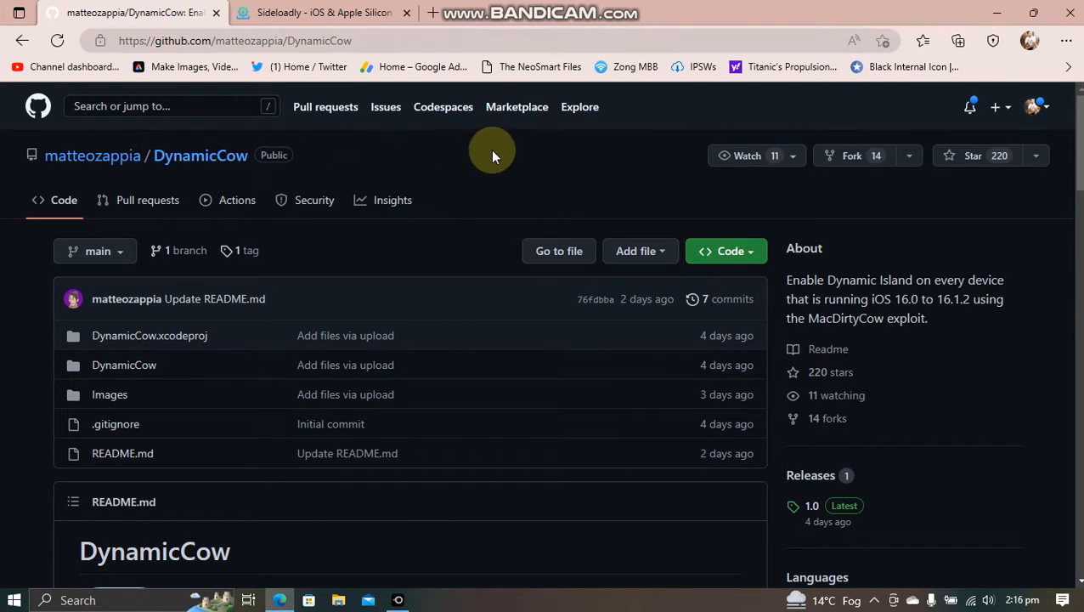
{"action": "mouse_move", "coordinate": [500, 164]}
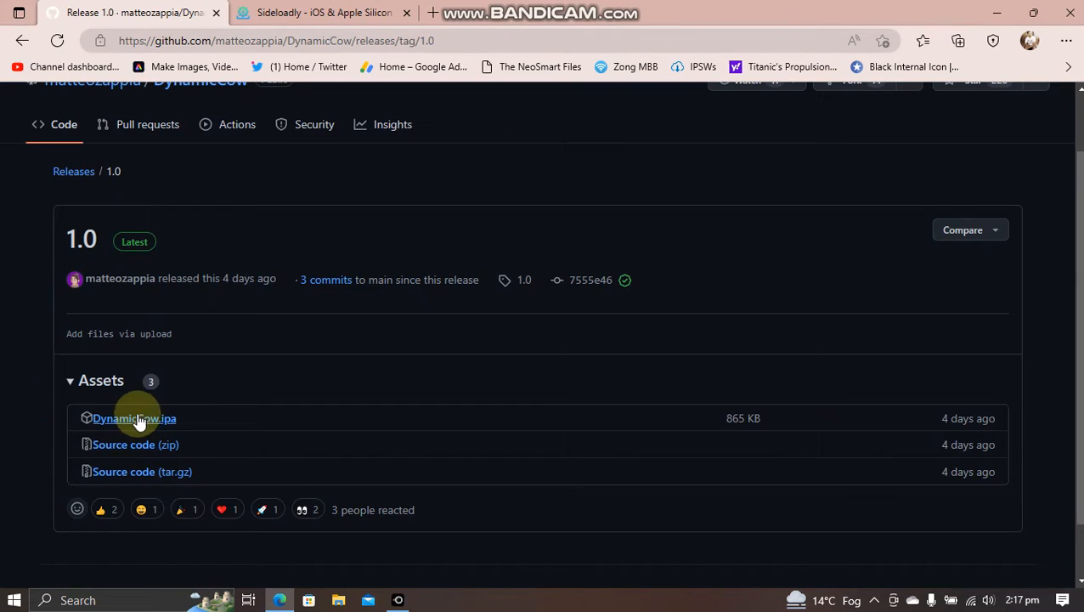
{"action": "mouse_move", "coordinate": [503, 384]}
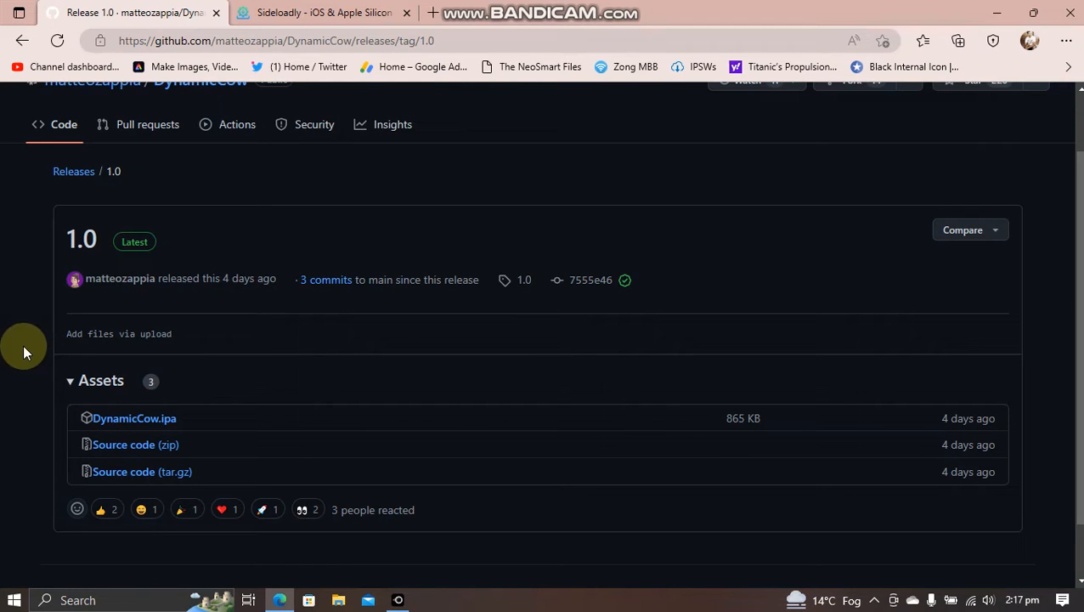
Step: Leave the DynamicCow 1.0 release page and go to the Sideloadly website
{"action": "left_click", "coordinate": [323, 13]}
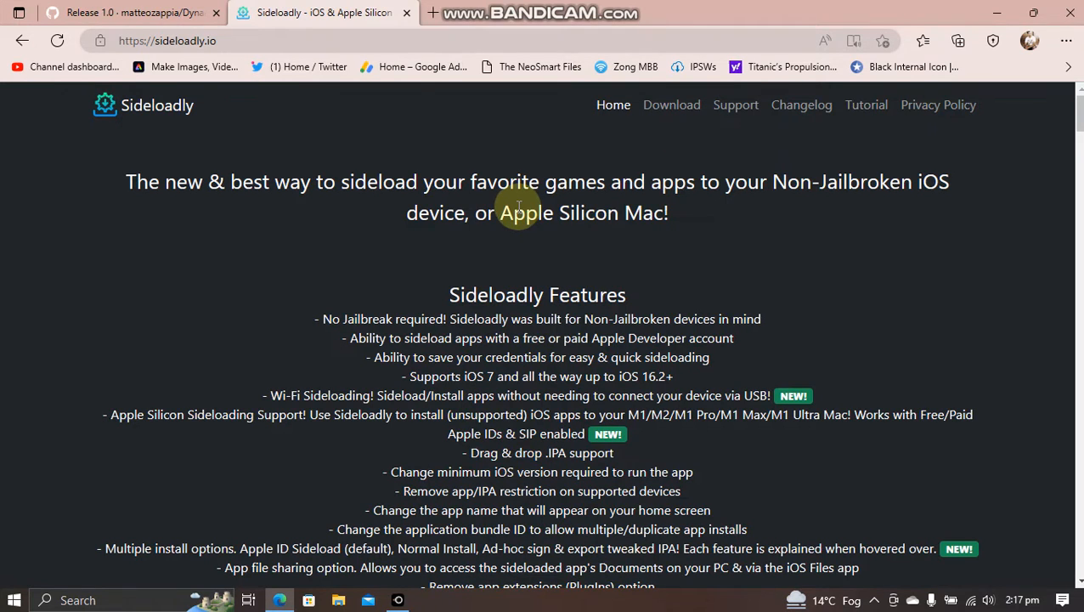
{"action": "mouse_move", "coordinate": [671, 105]}
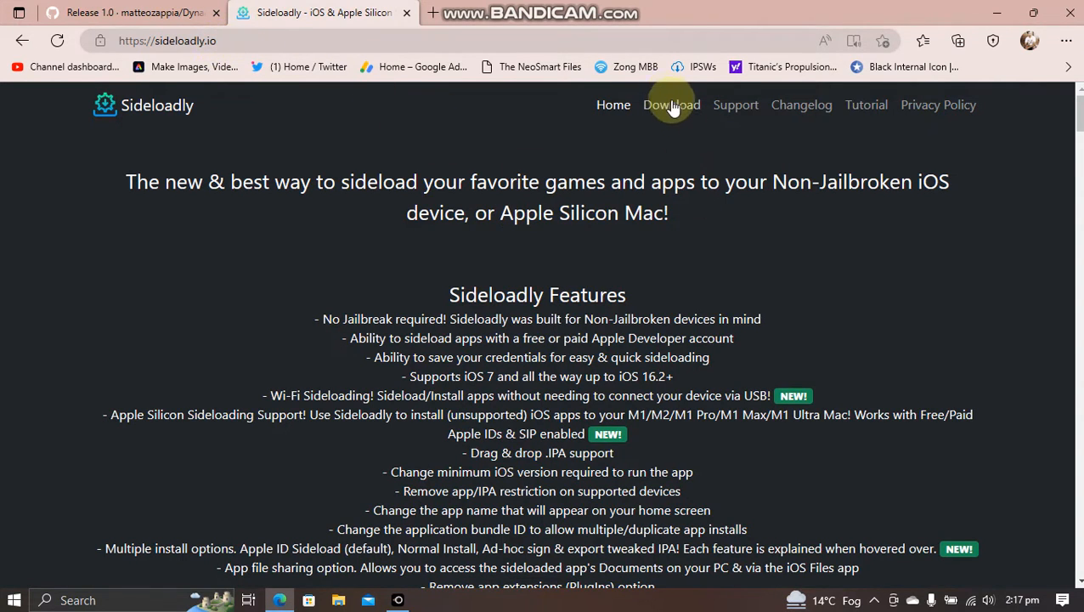
Step: Reach the Sideloadly download buttons for Windows 64-bit, 32-bit and macOS
{"action": "left_click", "coordinate": [671, 106]}
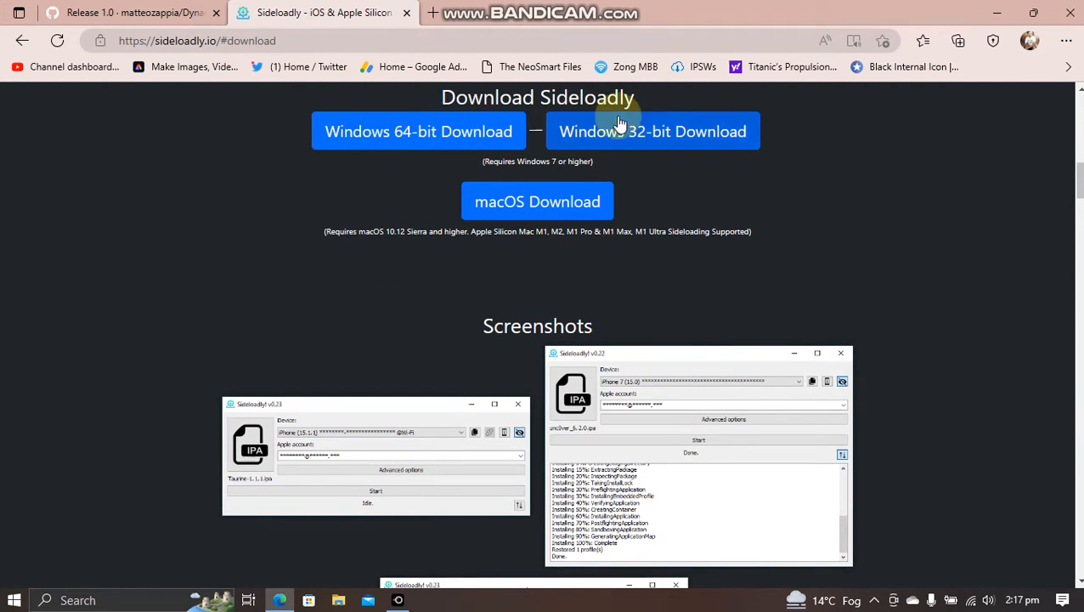
{"action": "mouse_move", "coordinate": [1081, 182]}
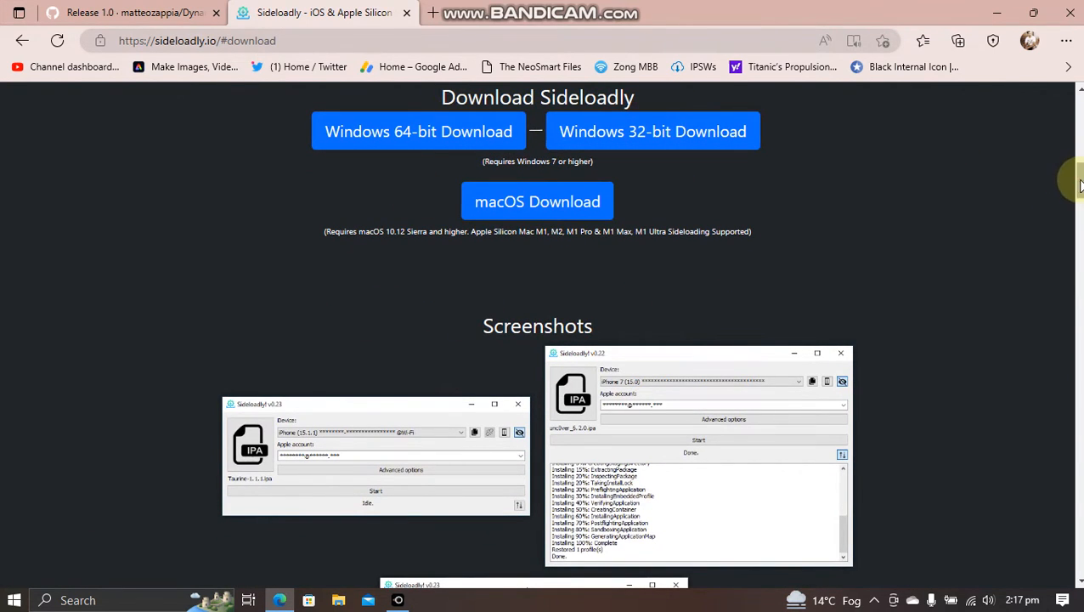
{"action": "scroll", "scroll_direction": "up", "scroll_amount": 3}
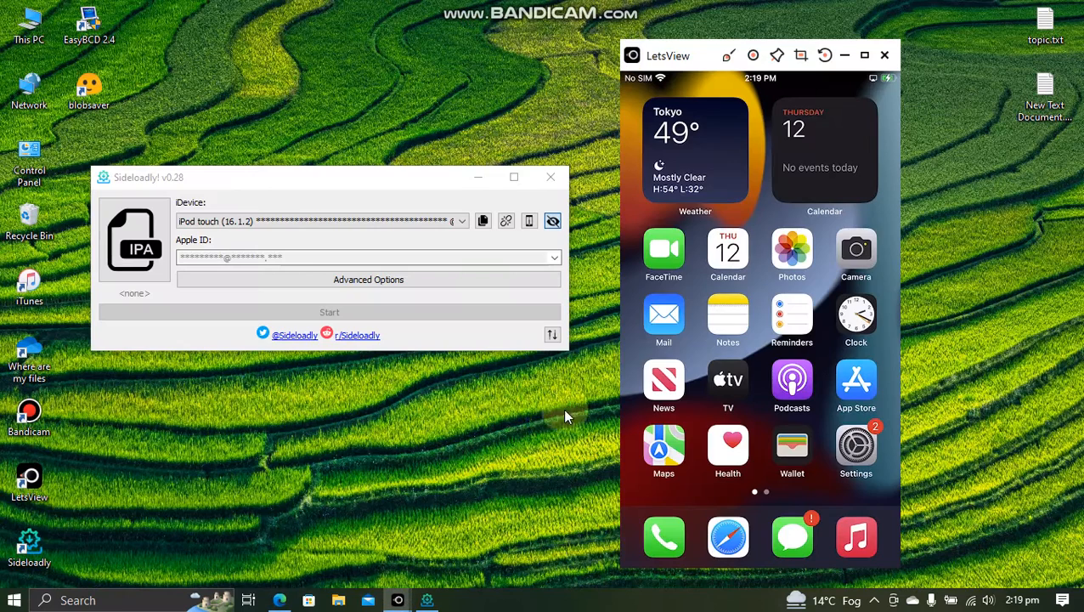
Step: Load DynamicCow.ipa from Downloads into Sideloadly and start installing it on the iPod touch
{"action": "left_click", "coordinate": [856, 441]}
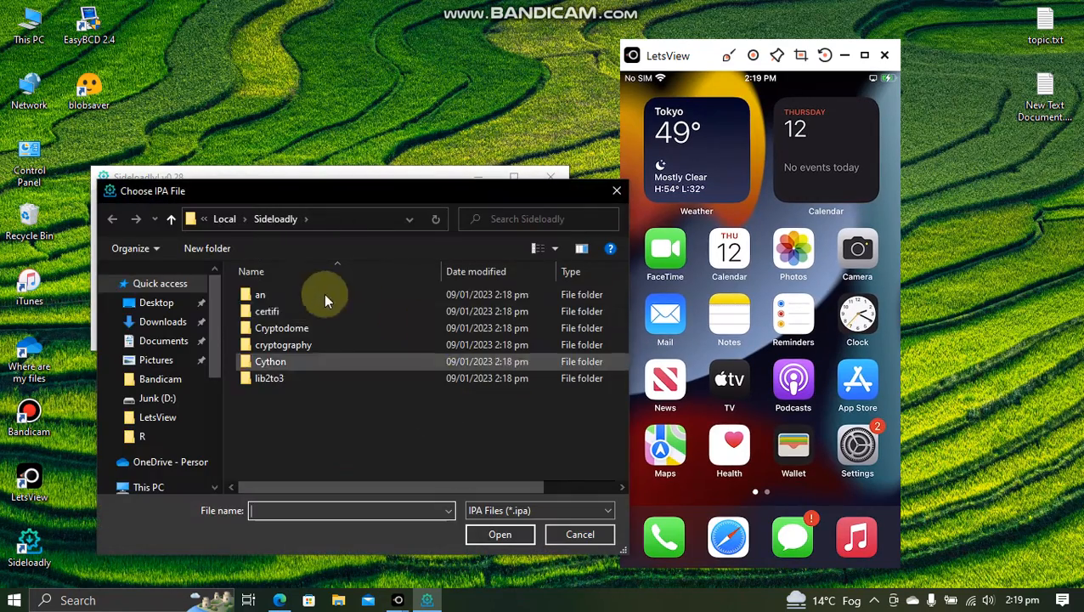
{"action": "left_click", "coordinate": [164, 321]}
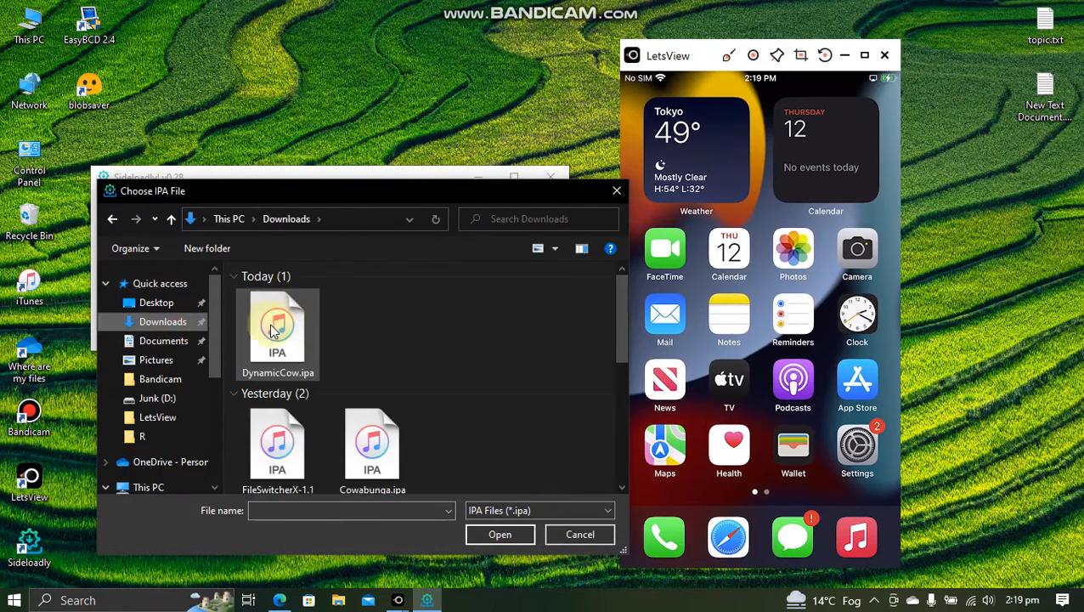
{"action": "double_click", "coordinate": [277, 331]}
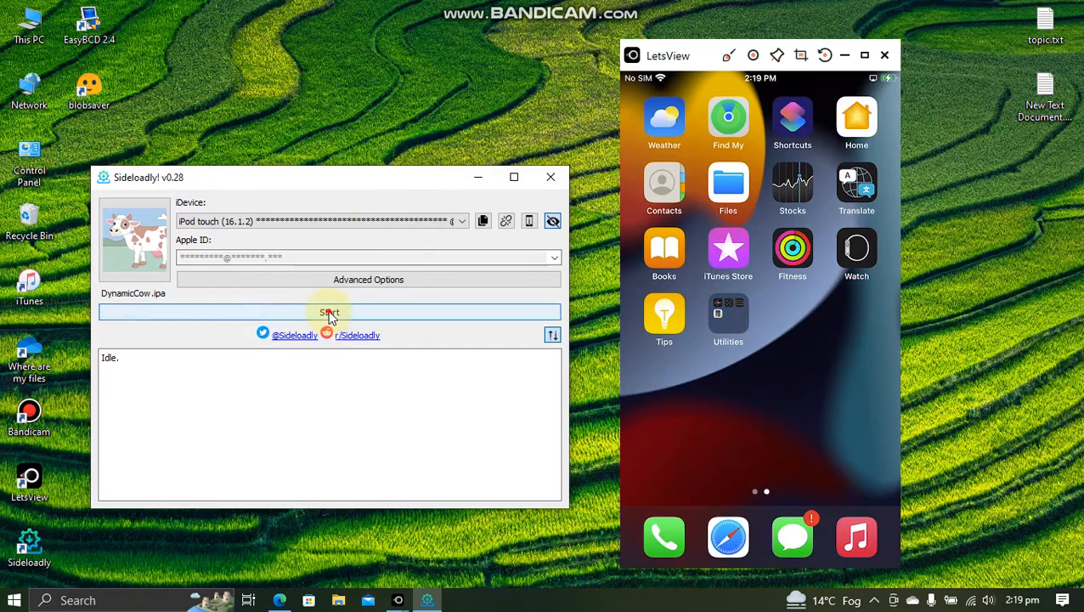
{"action": "left_click", "coordinate": [330, 313]}
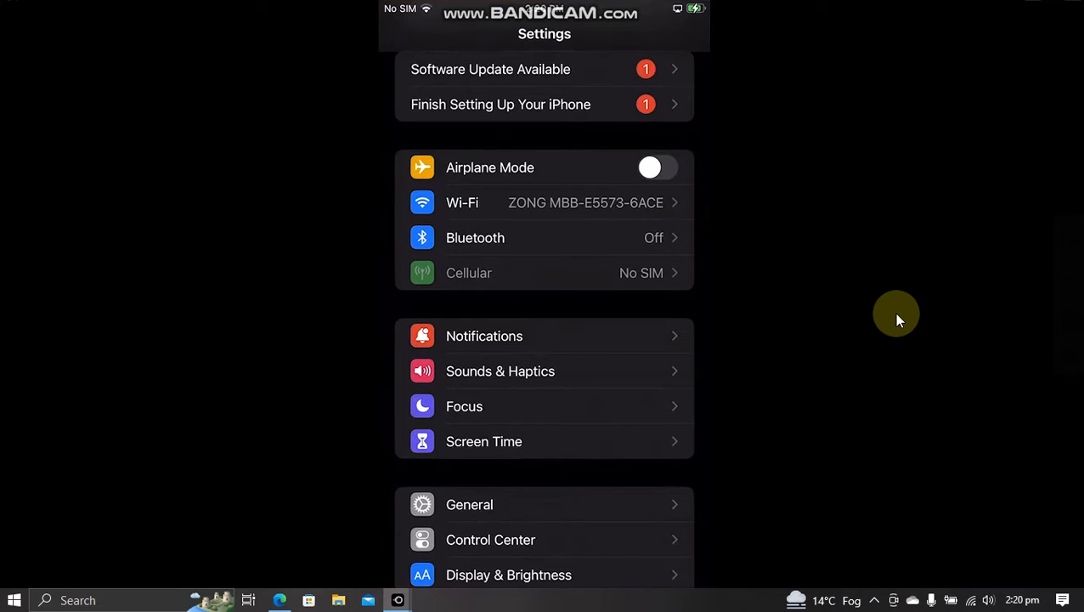
Step: Switch on Developer Mode under General > Privacy & Security and restart the phone to apply it
{"action": "left_click", "coordinate": [469, 505]}
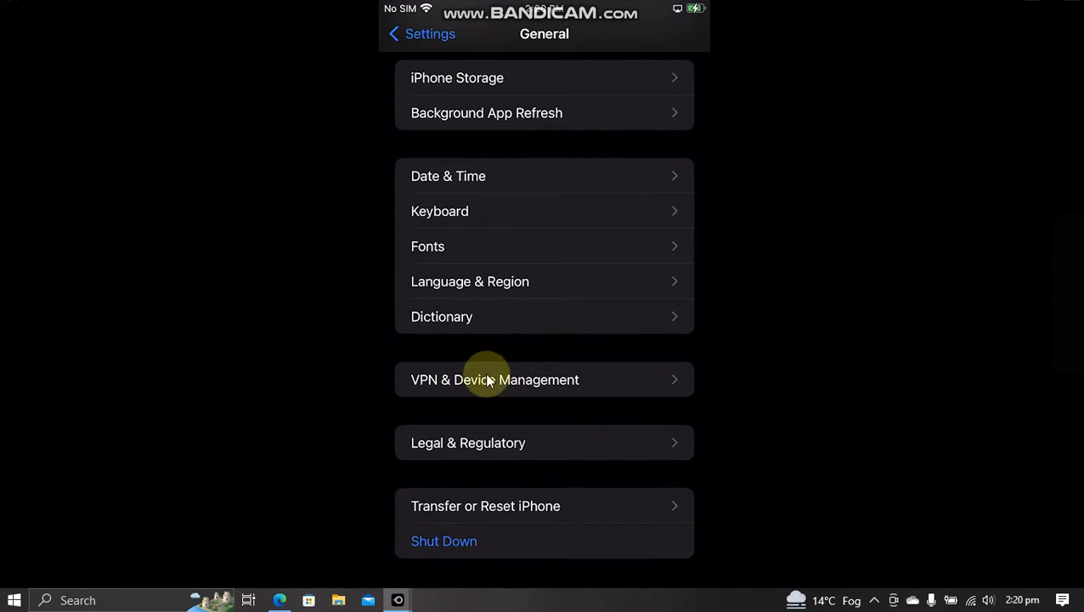
{"action": "mouse_move", "coordinate": [756, 326]}
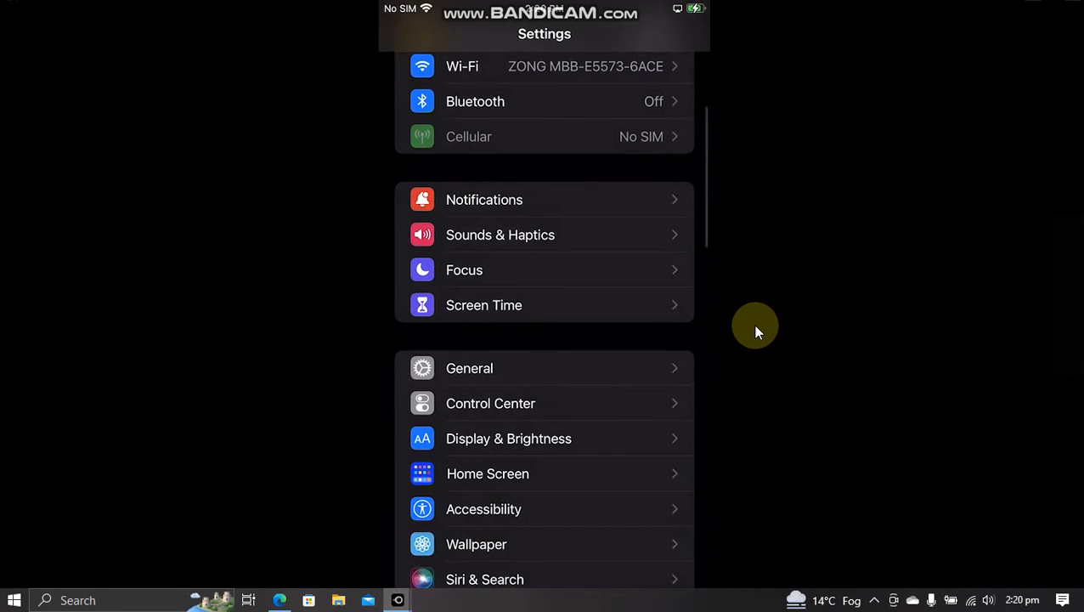
{"action": "scroll", "scroll_direction": "down", "scroll_amount": 3}
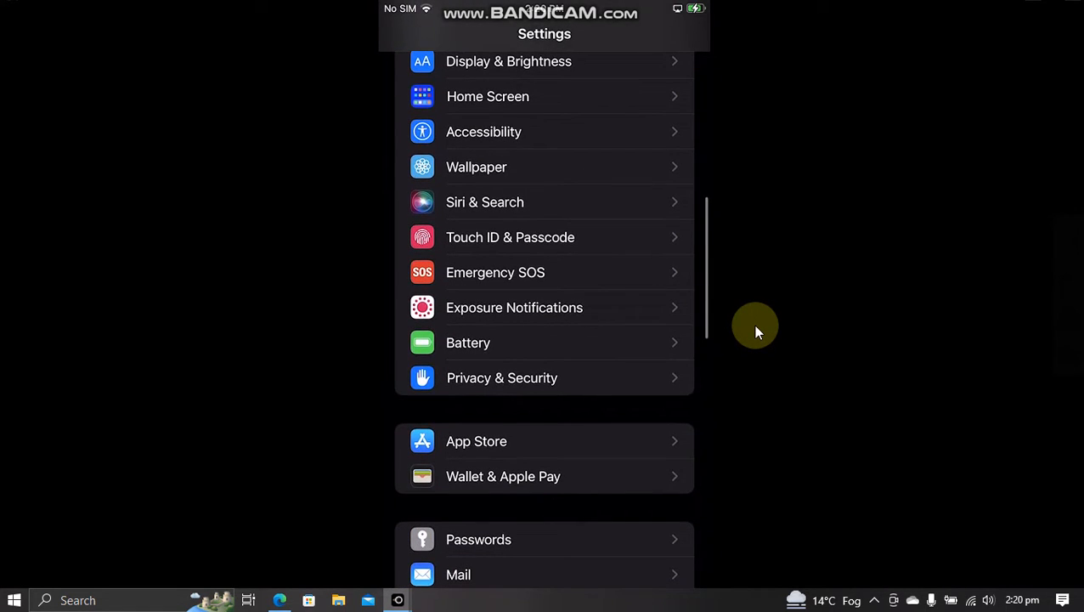
{"action": "left_click", "coordinate": [501, 377]}
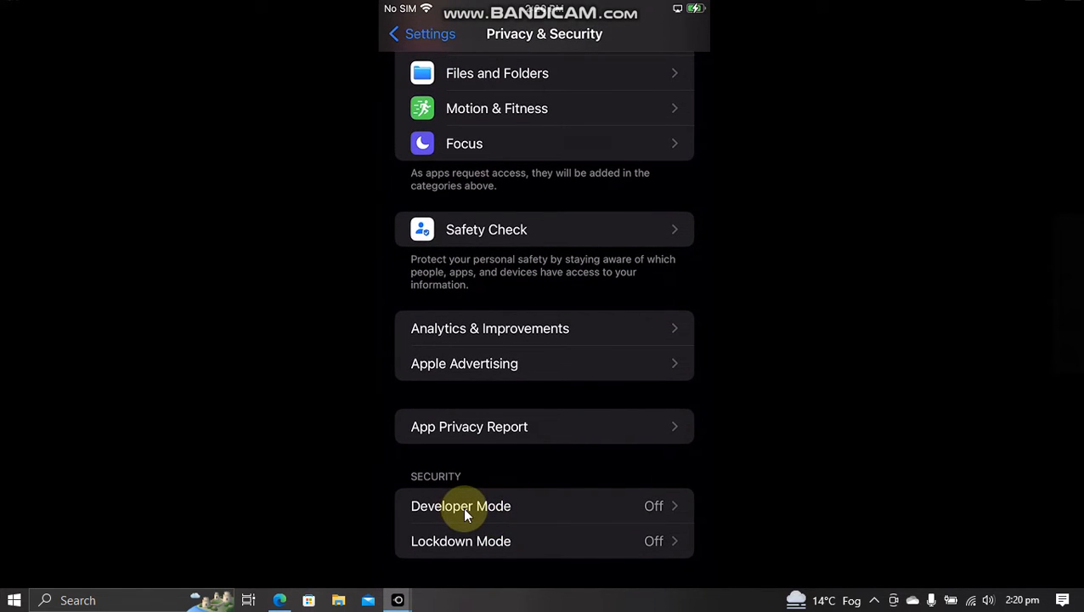
{"action": "left_click", "coordinate": [462, 507]}
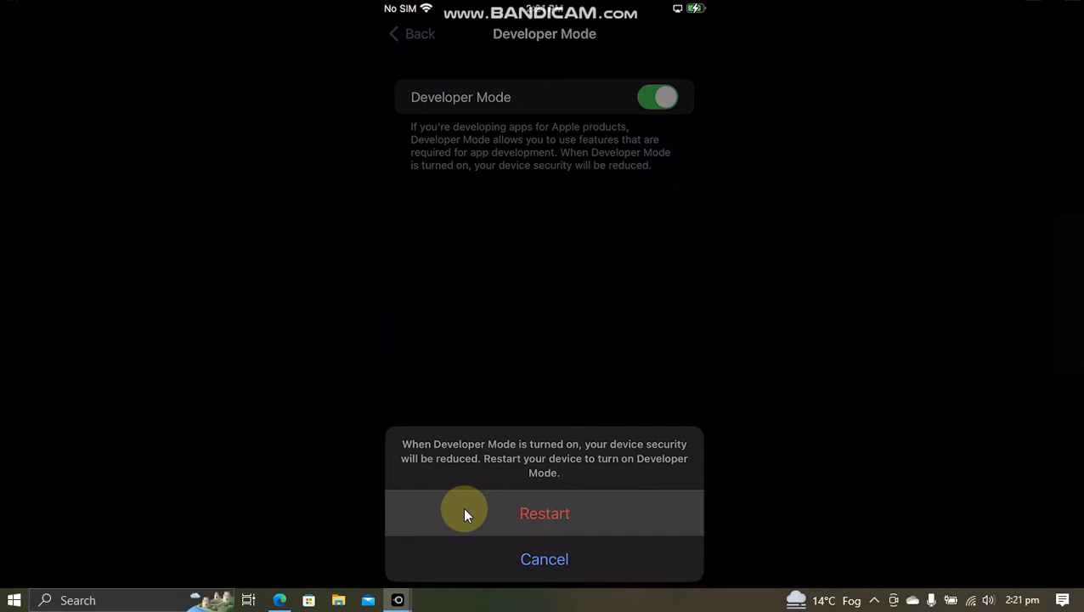
{"action": "left_click", "coordinate": [543, 513]}
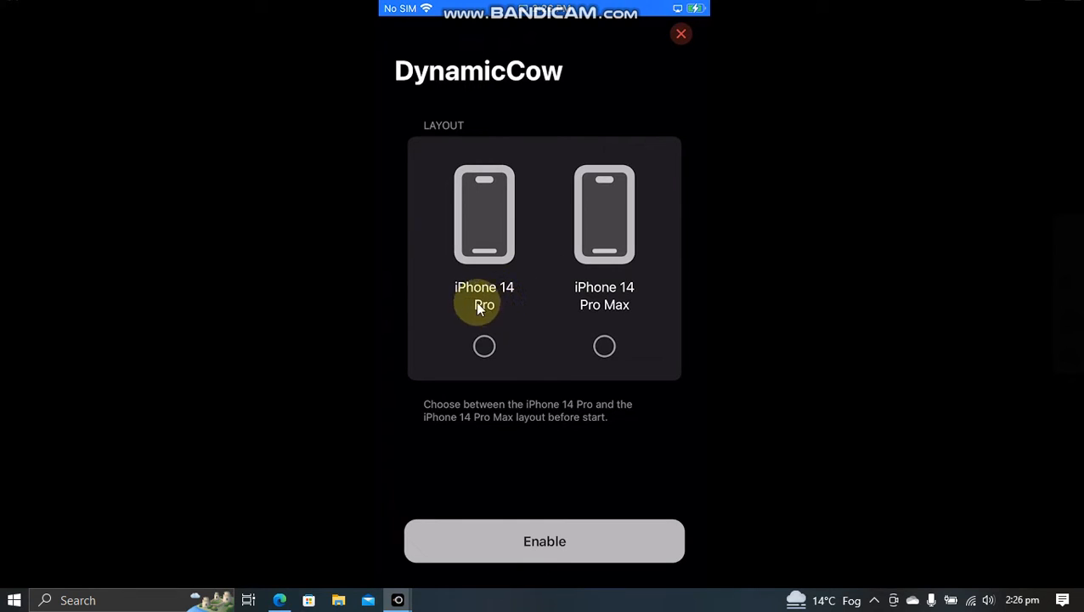
{"action": "mouse_move", "coordinate": [822, 252]}
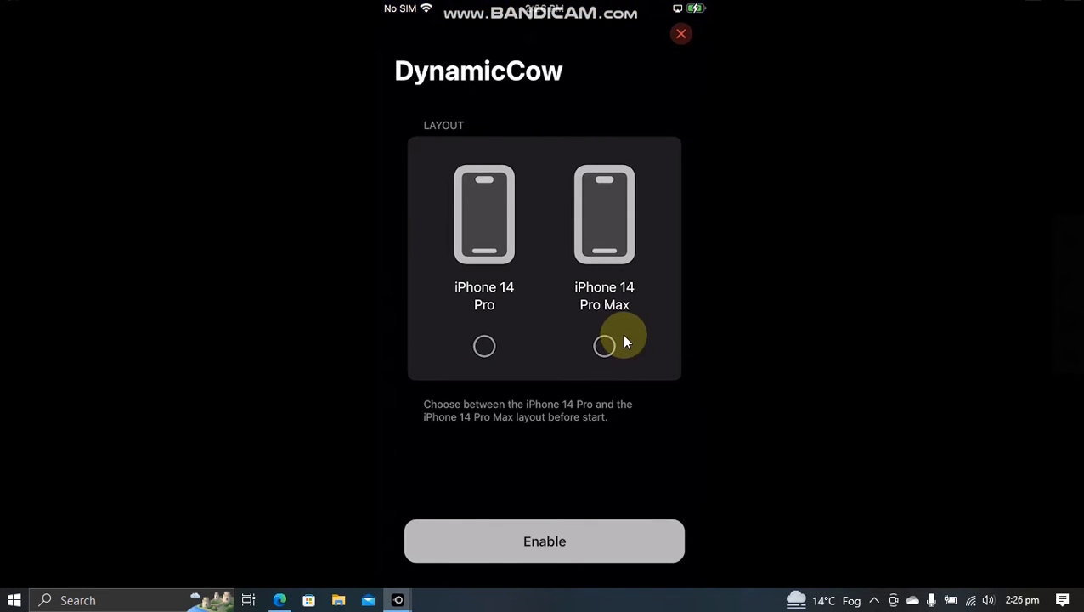
Step: Choose the iPhone 14 Pro Max layout in DynamicCow and enable Dynamic Island
{"action": "left_click", "coordinate": [605, 346]}
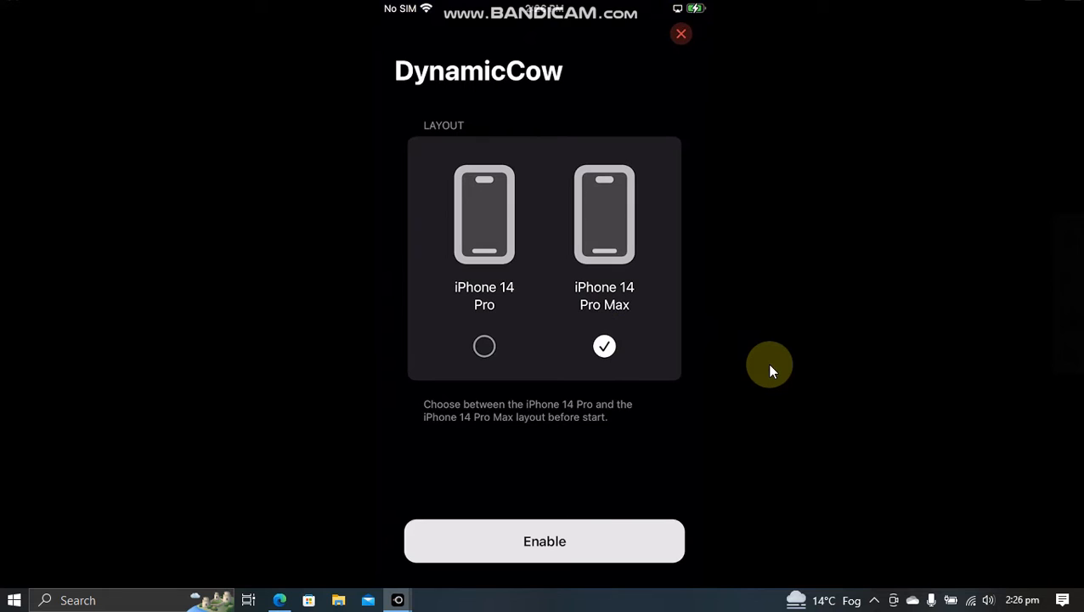
{"action": "mouse_move", "coordinate": [493, 265]}
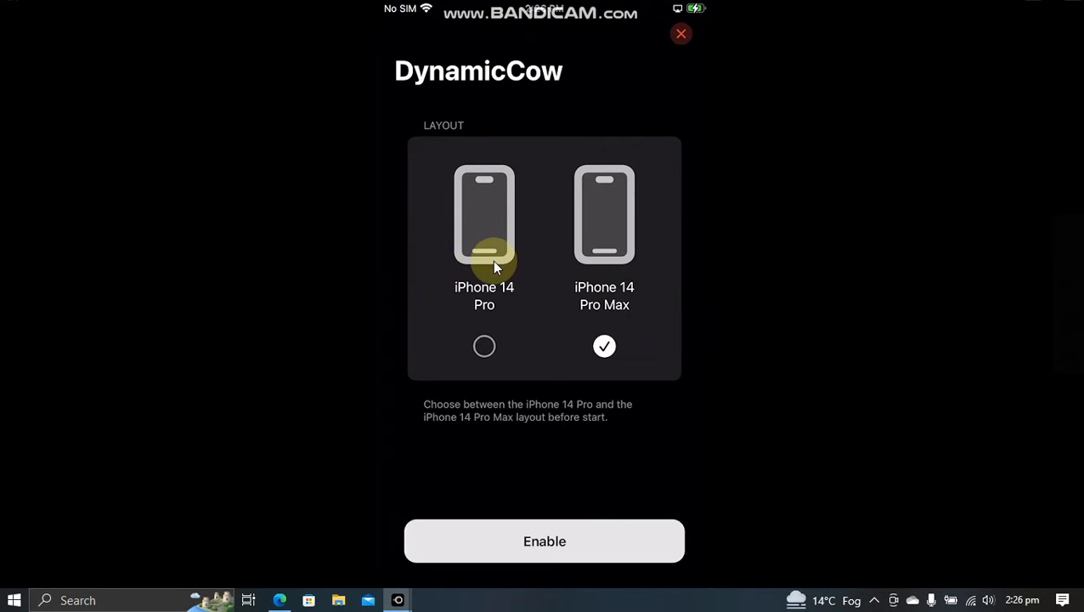
{"action": "left_click", "coordinate": [543, 540]}
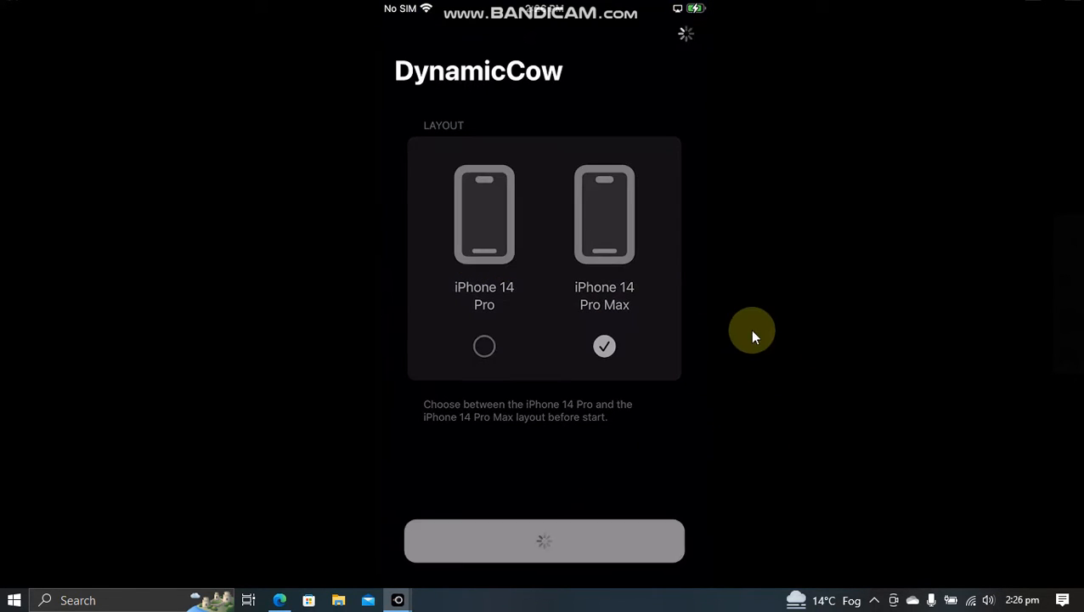
{"action": "mouse_move", "coordinate": [690, 95]}
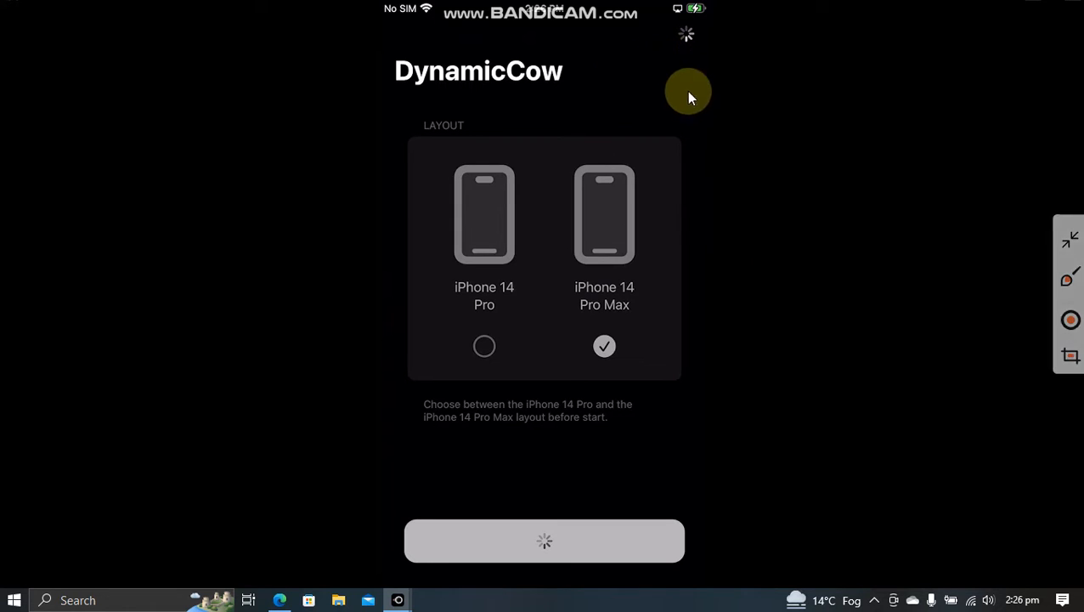
{"action": "left_click", "coordinate": [544, 542]}
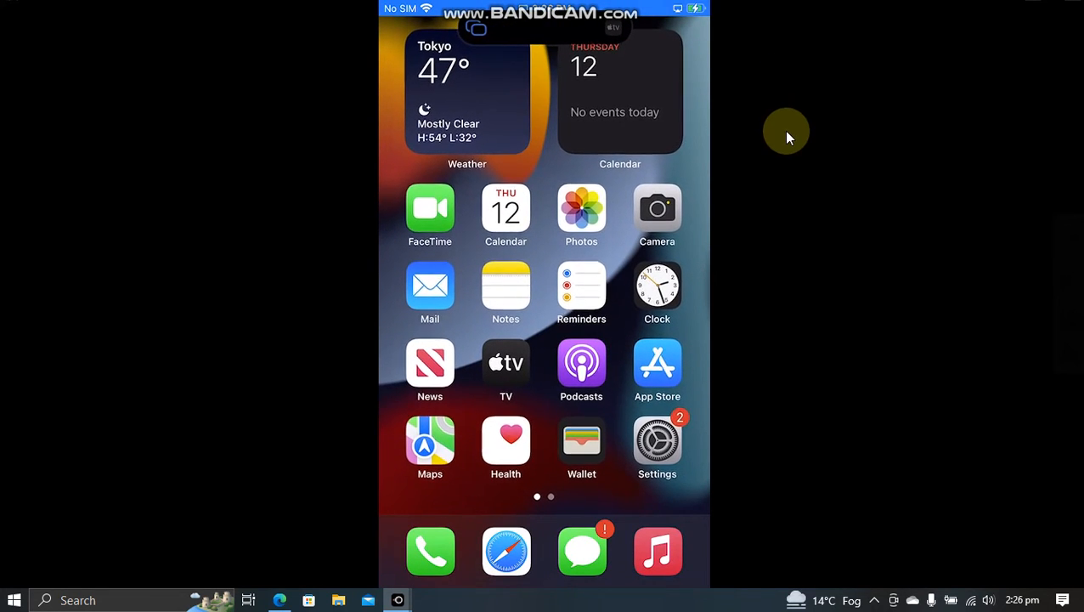
{"action": "mouse_move", "coordinate": [900, 236]}
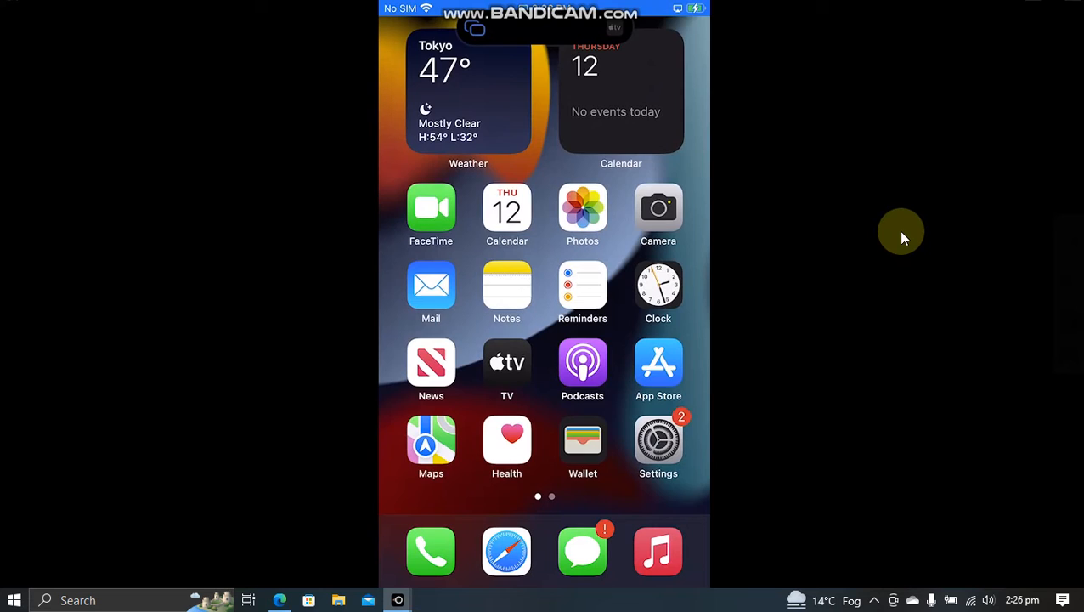